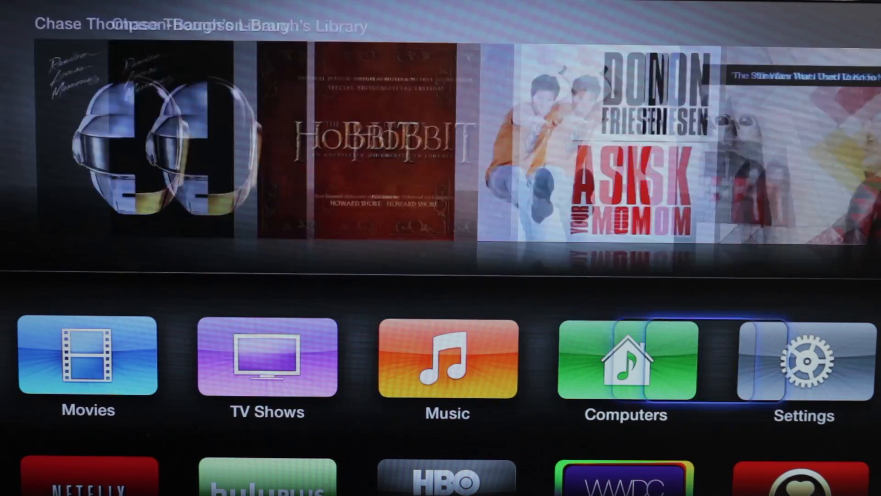
Open Settings from the home screen and enter Audio & Video
{"action": "left_click", "coordinate": [804, 360]}
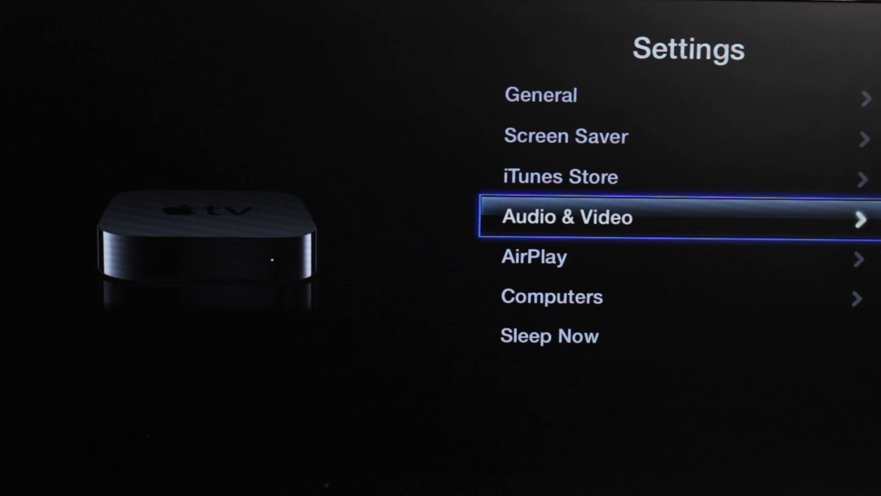
{"action": "left_click", "coordinate": [568, 217]}
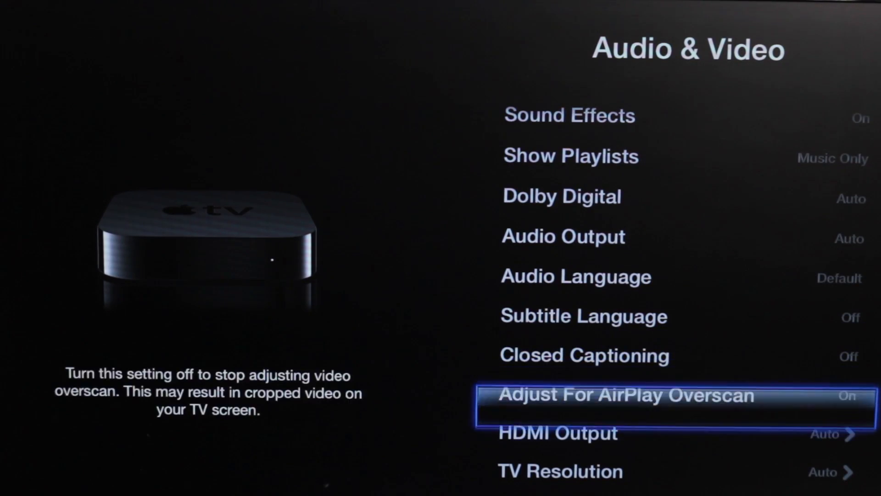
Open TV Resolution and browse the list, with Auto checked at 1080p HD 60Hz
{"action": "key", "text": "down"}
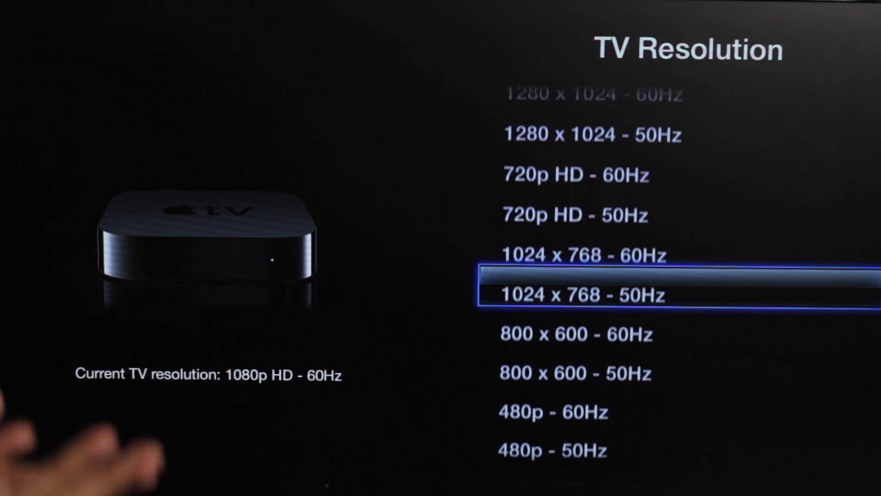
{"action": "scroll", "scroll_direction": "down", "scroll_amount": 3}
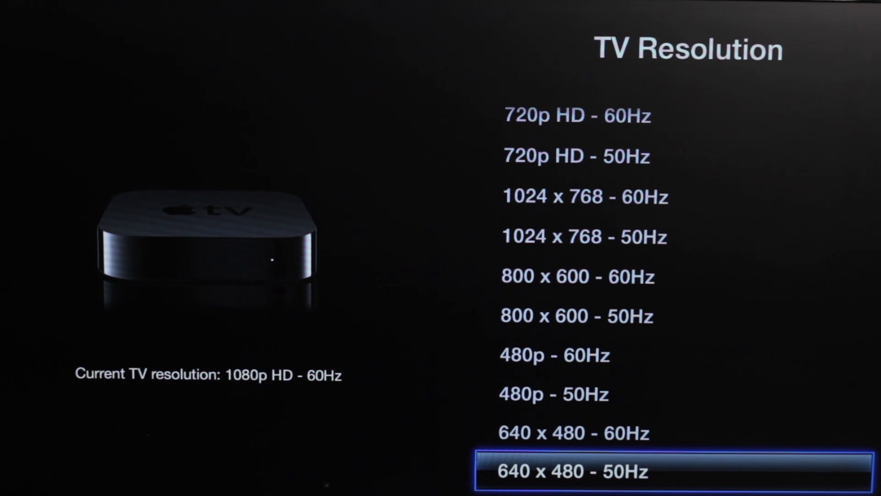
{"action": "key", "text": "up"}
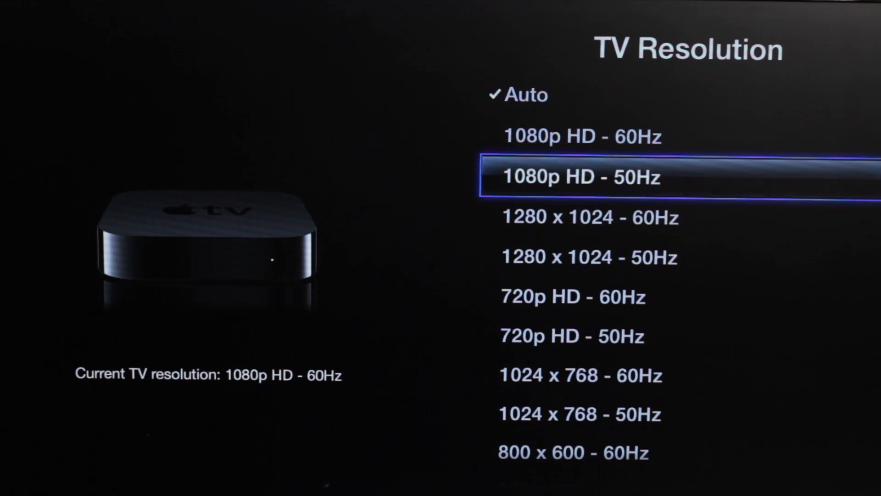
{"action": "scroll", "scroll_direction": "down", "scroll_amount": 3}
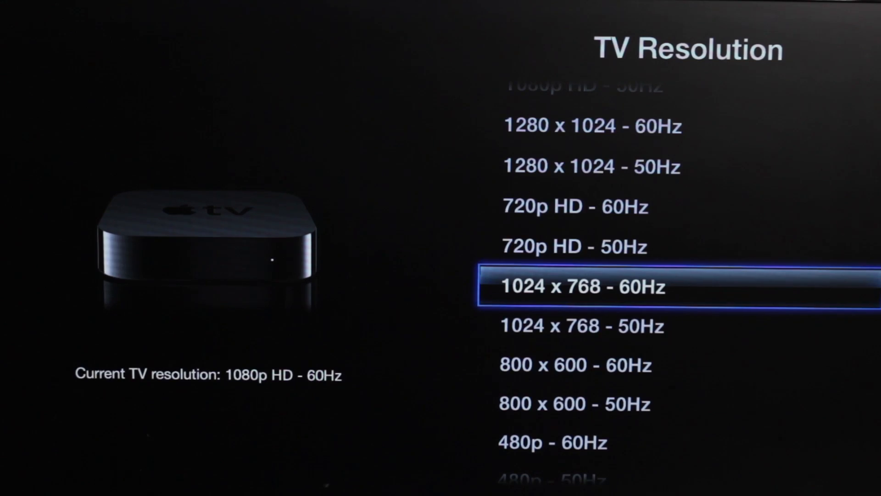
Try the 1024 x 768 - 60Hz resolution, then cancel it at the confirmation prompt
{"action": "left_click", "coordinate": [584, 286]}
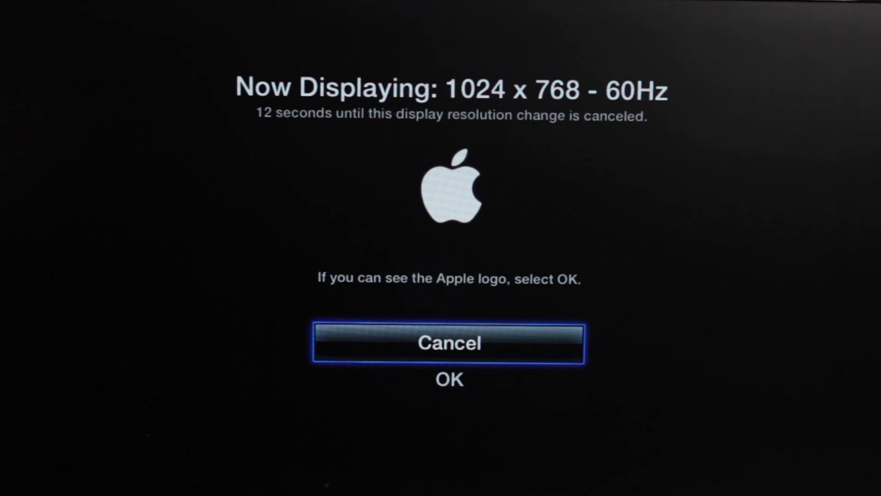
{"action": "left_click", "coordinate": [449, 343]}
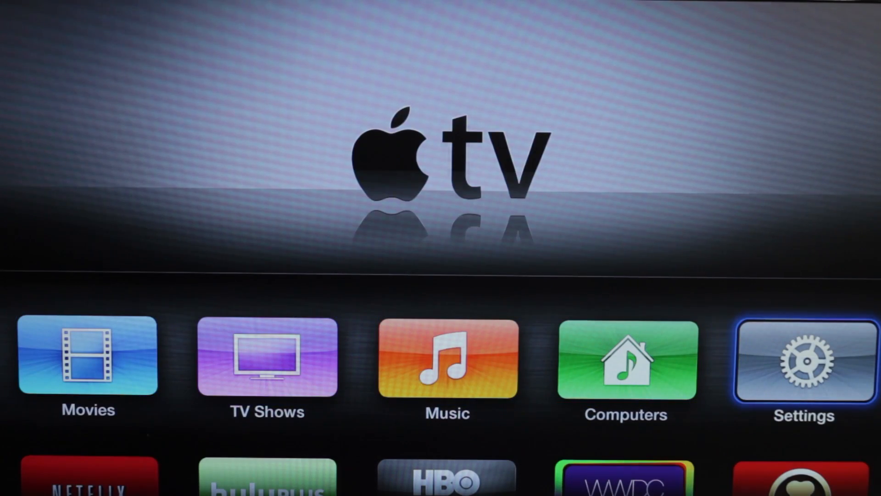
Reopen the Settings menu from the home screen's Settings icon
{"action": "left_click", "coordinate": [804, 358]}
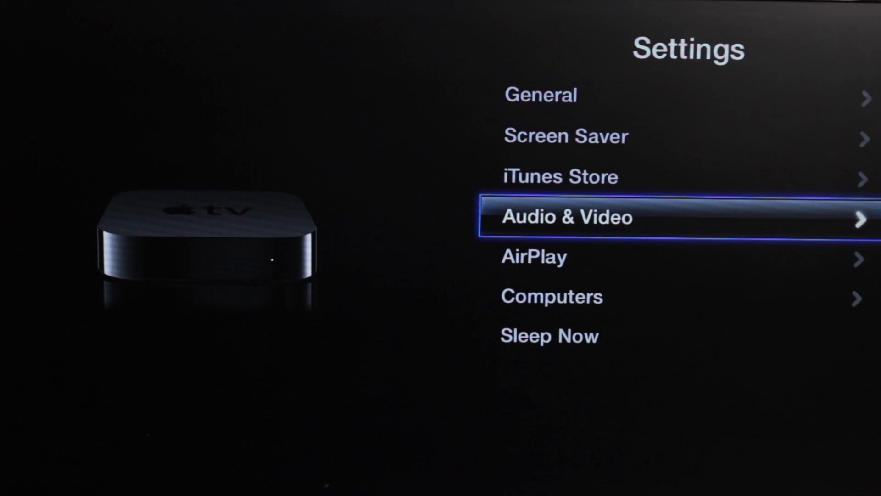